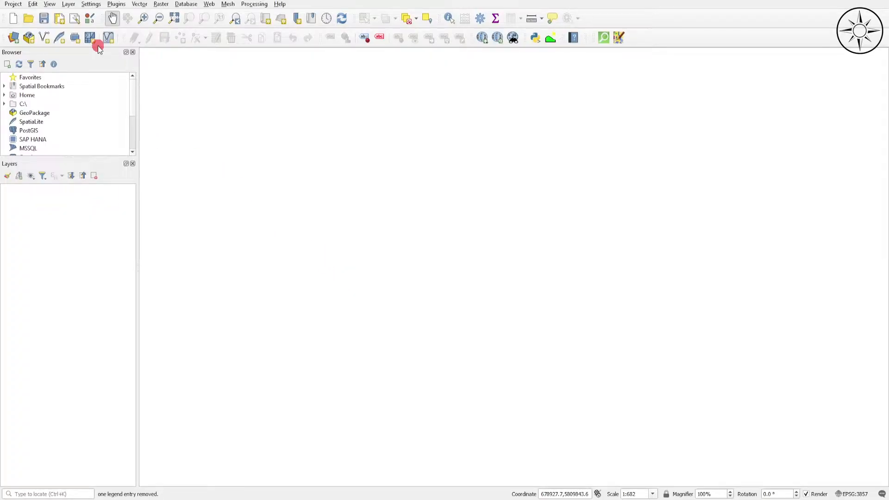
# Open Manage and Install Plugins from the Plugins menu.
pyautogui.click(116, 4)
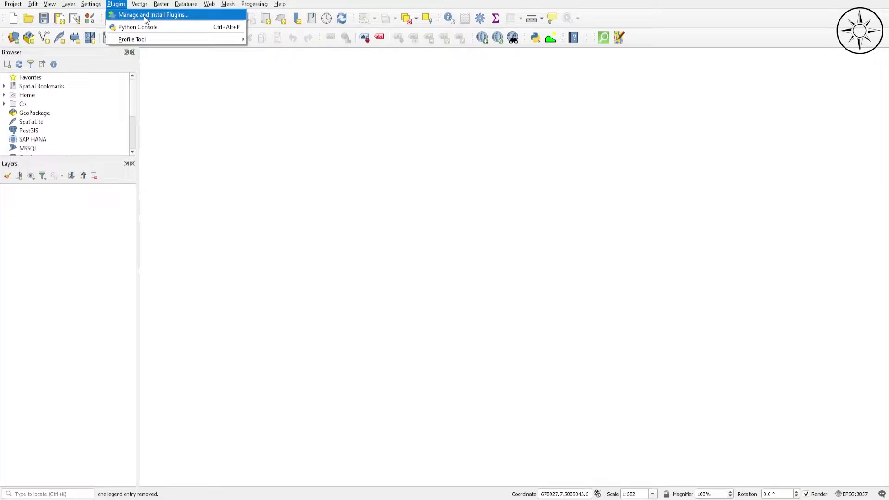
pyautogui.click(153, 14)
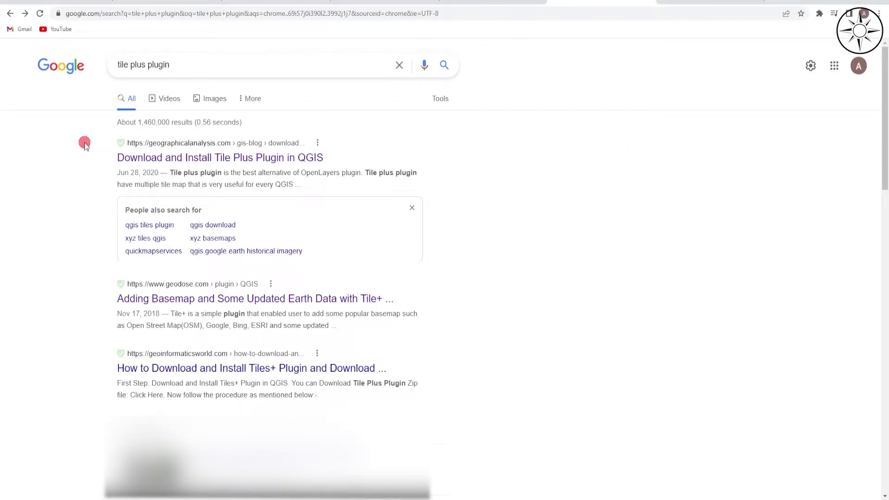
pyautogui.moveTo(63, 206)
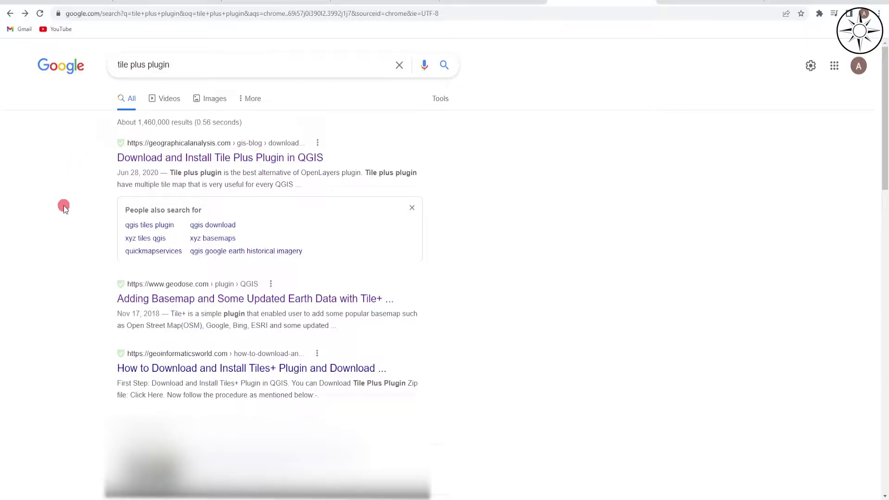
pyautogui.moveTo(63, 260)
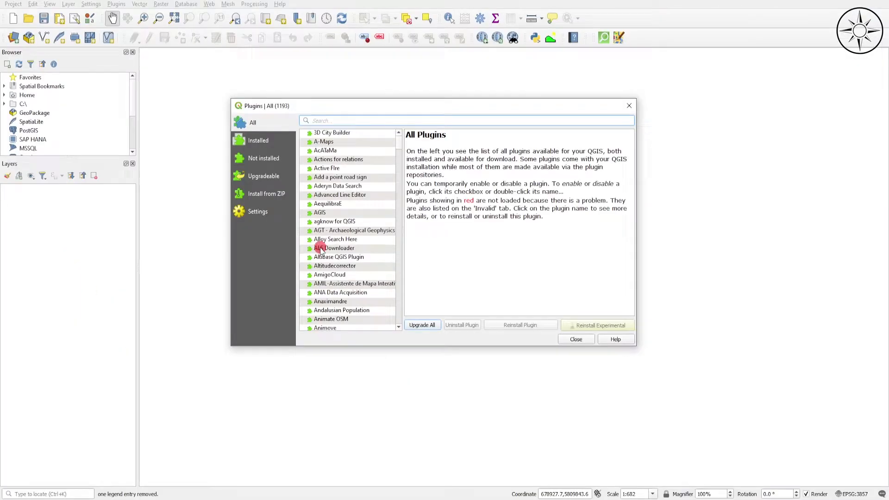
# Install Tile+ from tile_plus.zip and confirm it is listed among installed plugins.
pyautogui.click(267, 194)
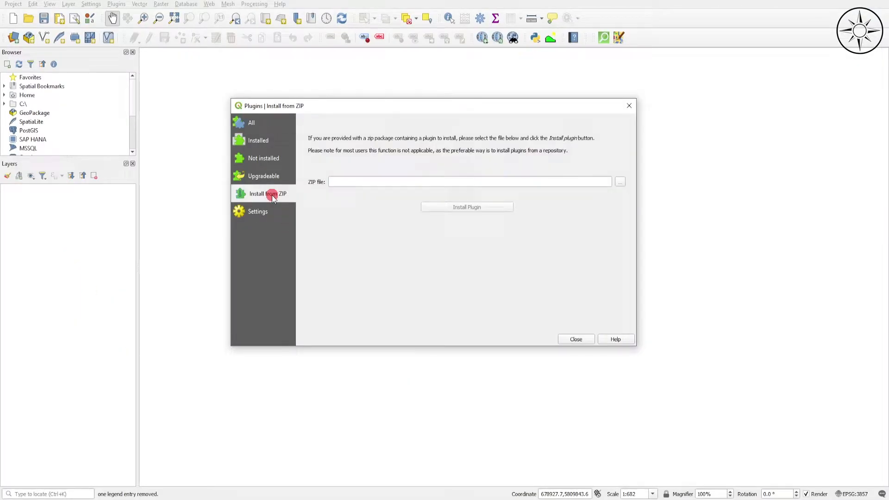
pyautogui.moveTo(352, 228)
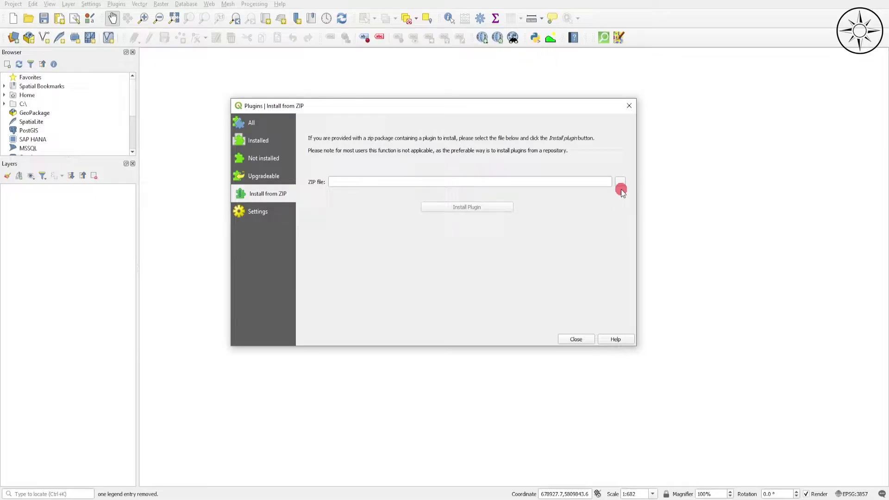
pyautogui.click(621, 181)
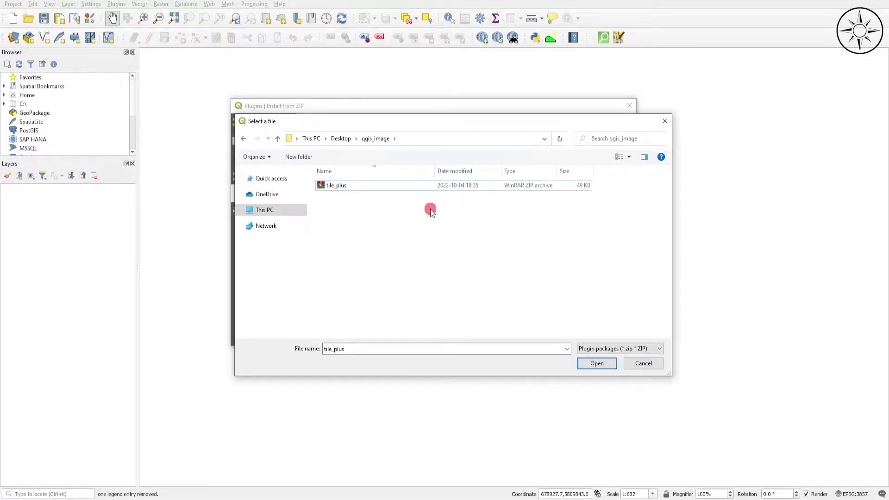
pyautogui.click(335, 185)
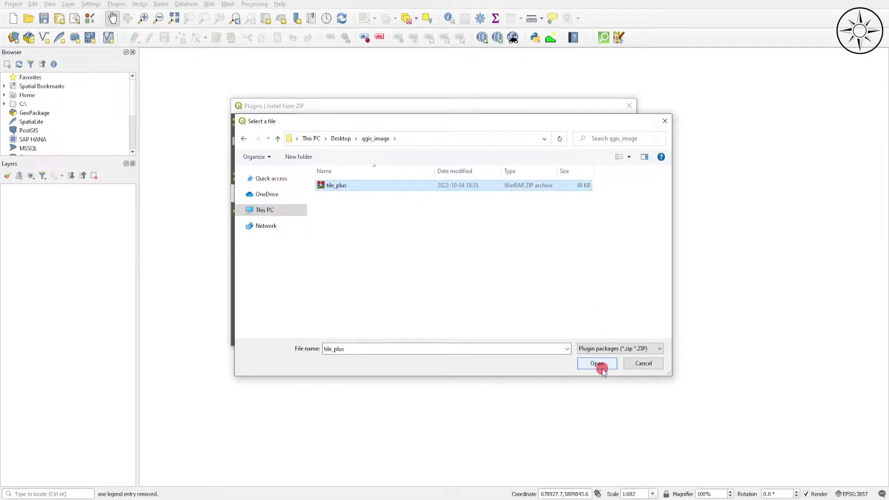
pyautogui.click(597, 363)
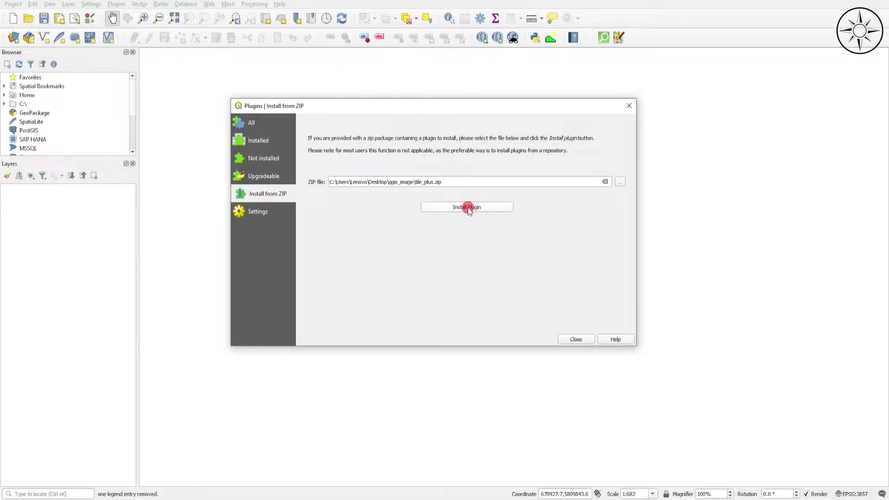
pyautogui.click(467, 207)
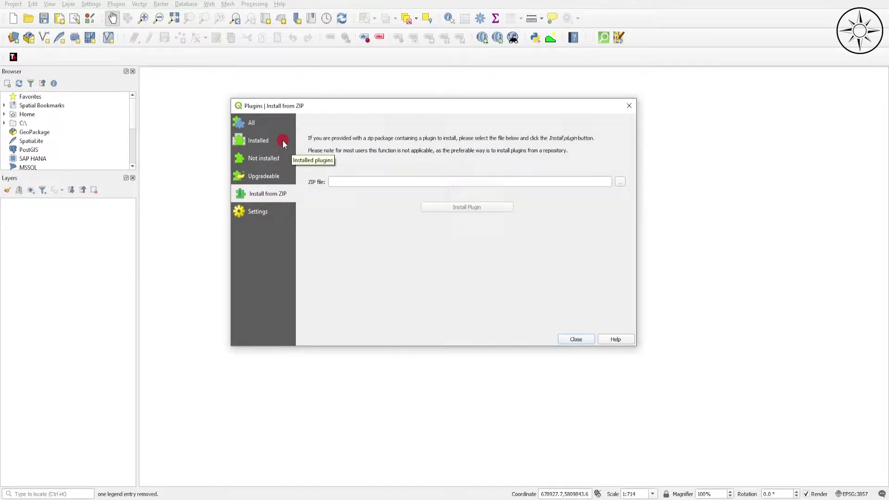
pyautogui.click(258, 139)
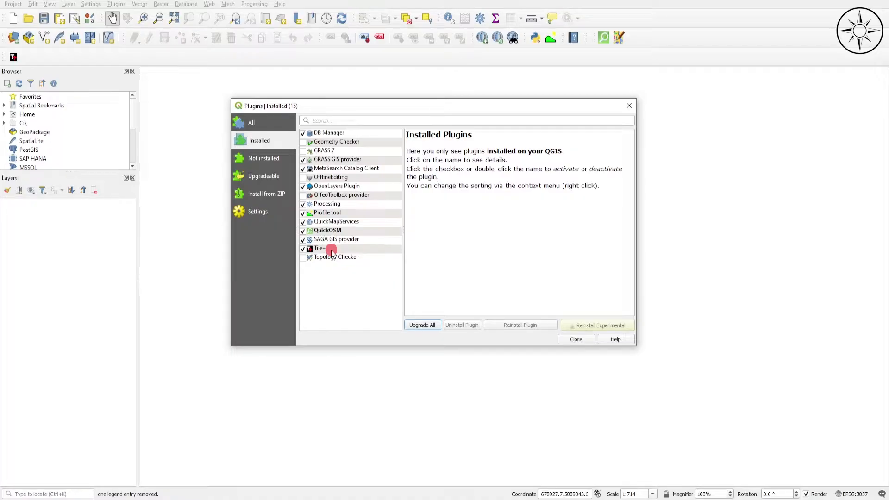
pyautogui.click(319, 248)
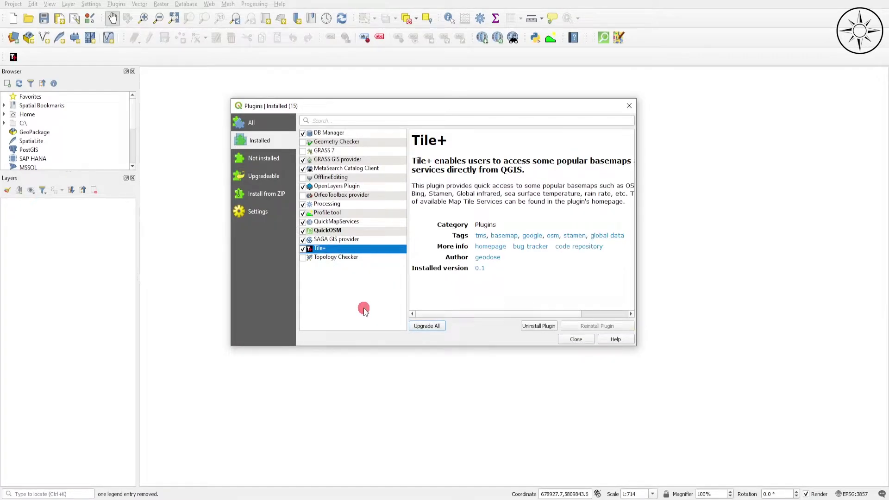
pyautogui.moveTo(628, 106)
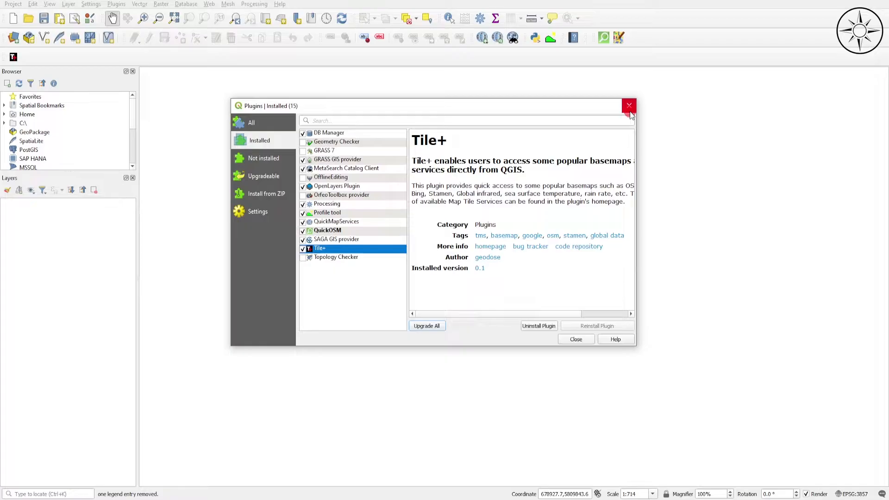
# Add a Google Satellite basemap layer through the Tile+ plugin.
pyautogui.click(628, 105)
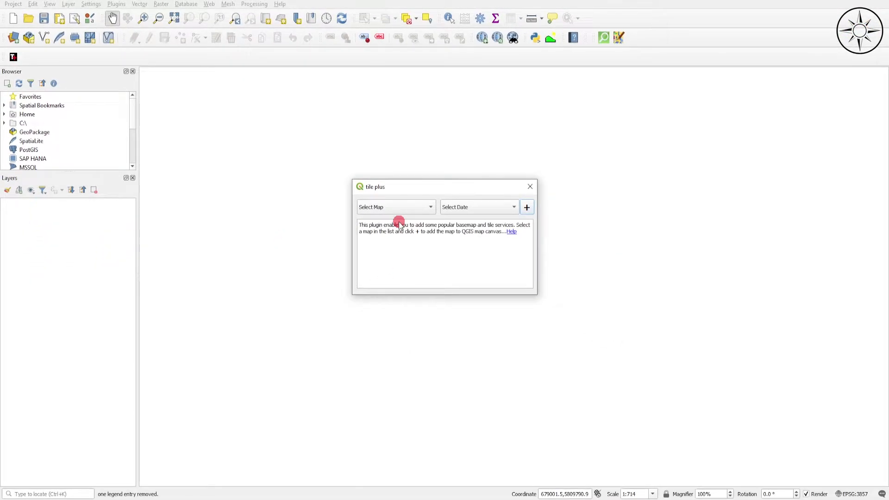
pyautogui.click(395, 206)
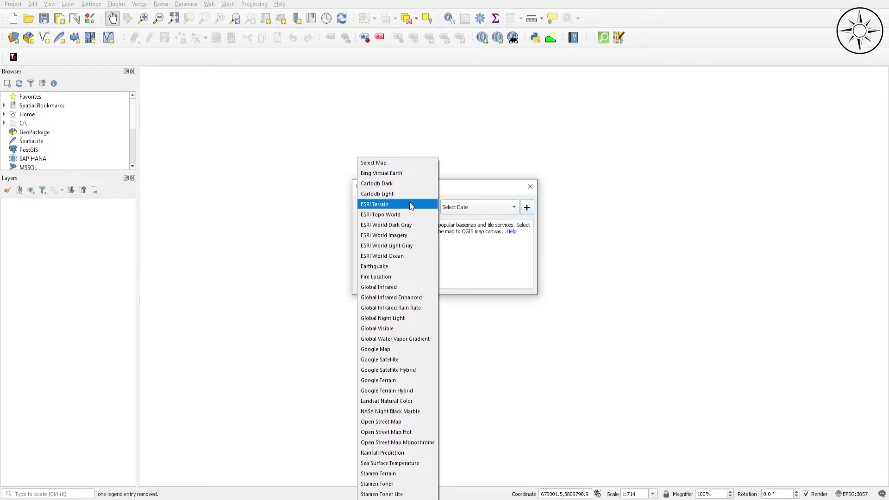
pyautogui.click(379, 359)
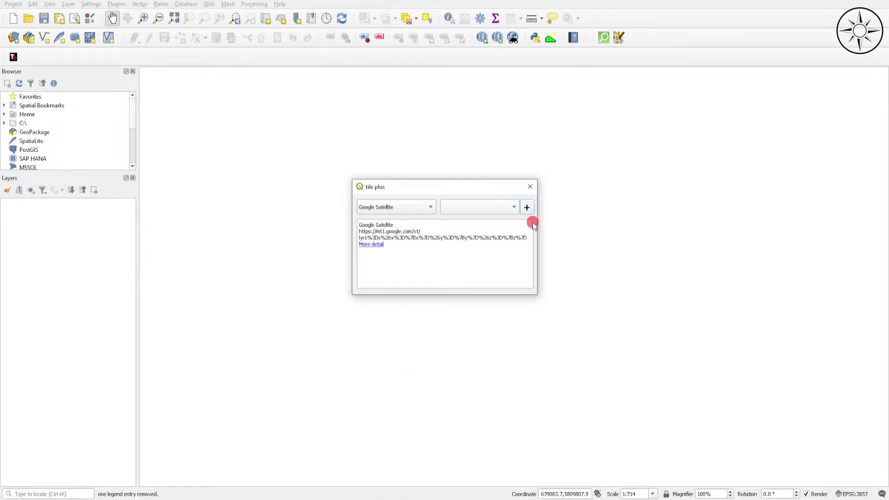
pyautogui.click(526, 207)
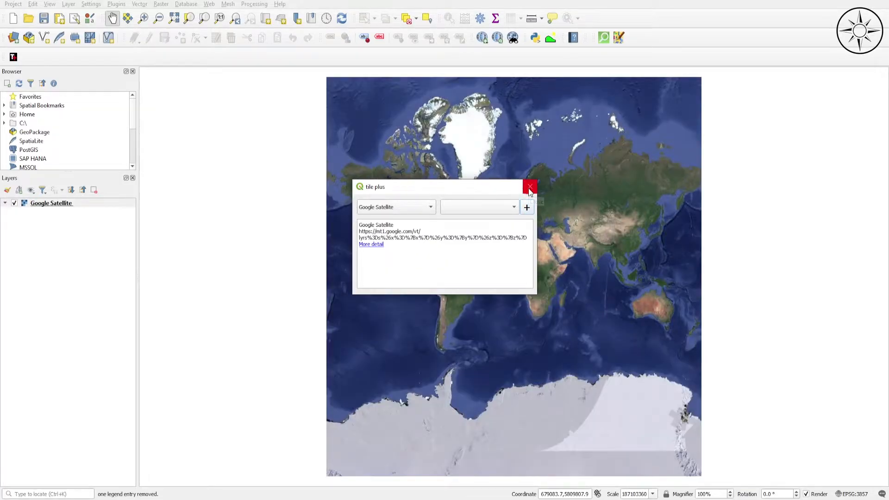
pyautogui.click(529, 187)
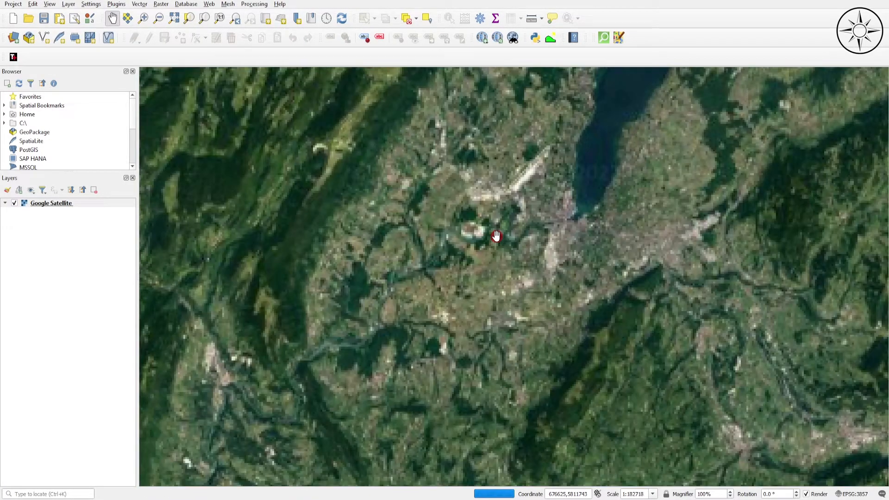
# Zoom to the Swiss industrial site and bring up the Google Satellite layer's context menu.
pyautogui.moveTo(495, 236); pyautogui.dragTo(573, 245)
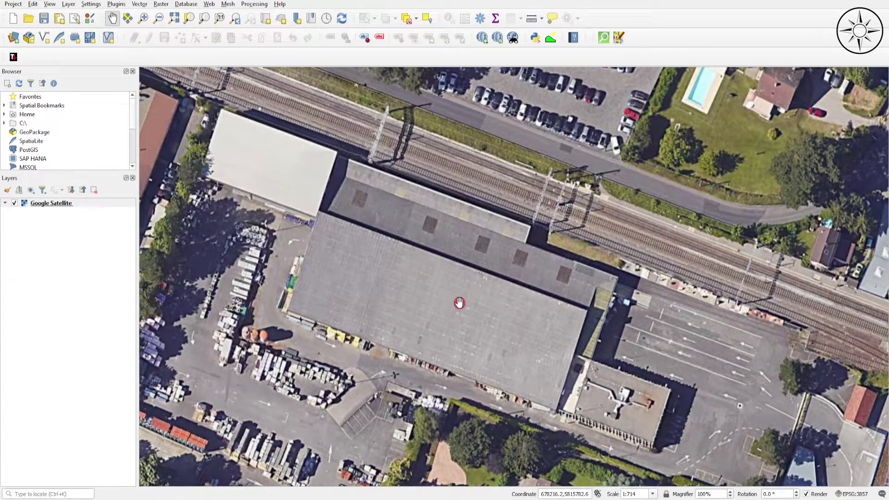
pyautogui.scroll(-3)
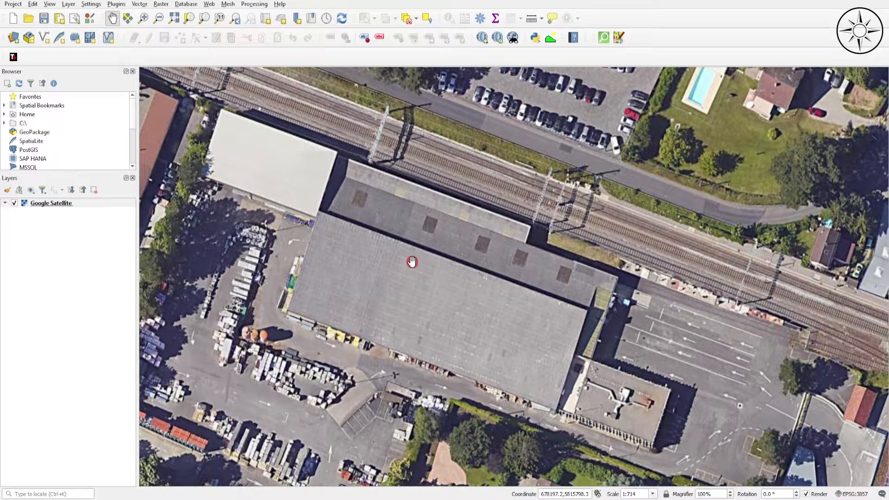
pyautogui.click(51, 203)
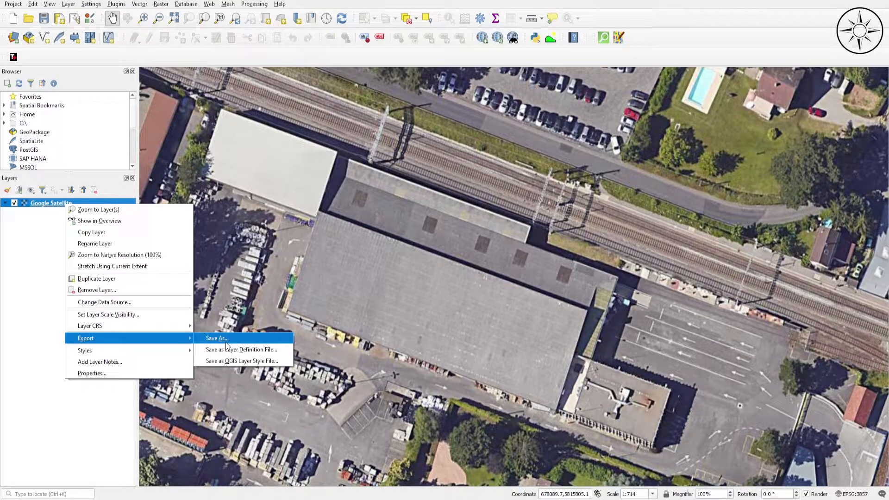
# Target image1.tif in the qgis_image folder with Create VRT turned off.
pyautogui.click(217, 337)
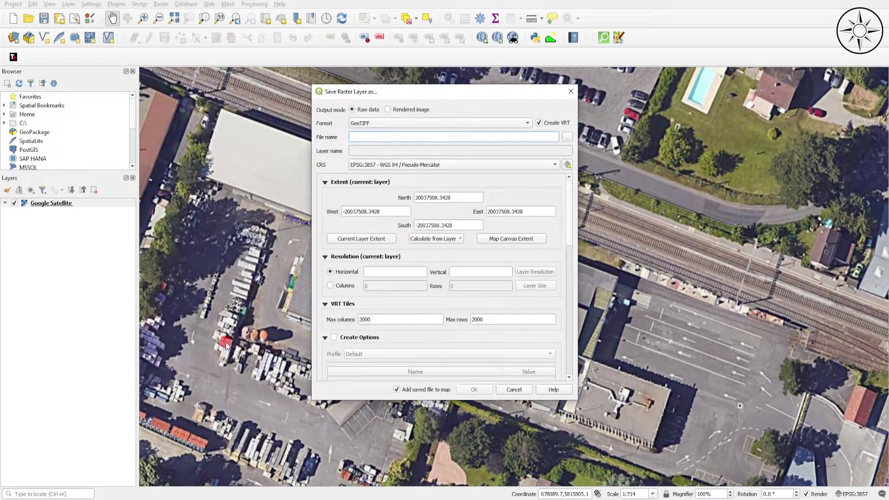
pyautogui.moveTo(215, 356)
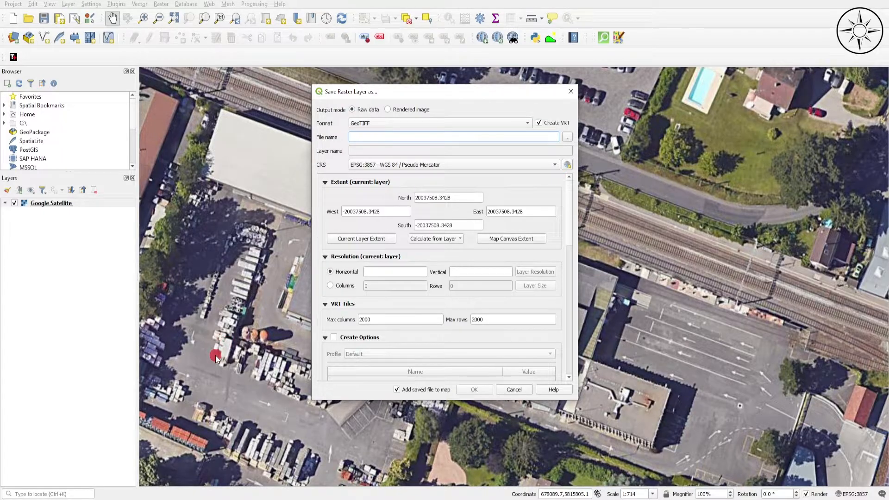
pyautogui.moveTo(489, 105)
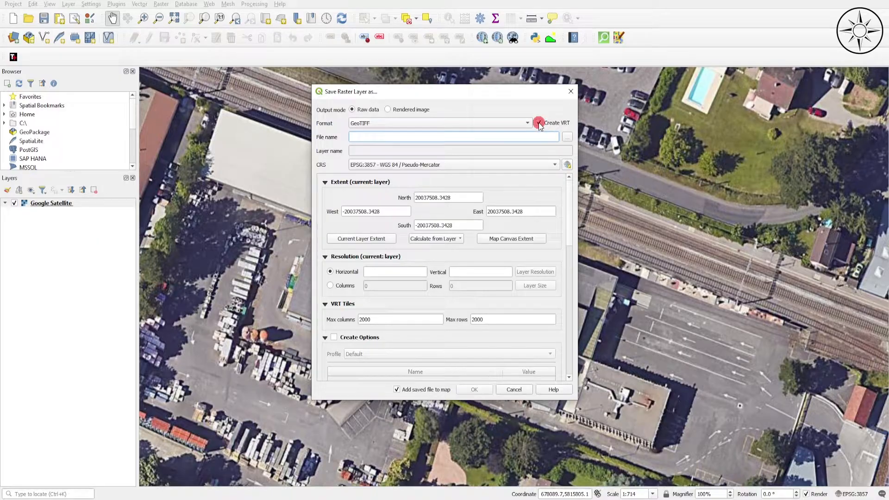
pyautogui.click(538, 122)
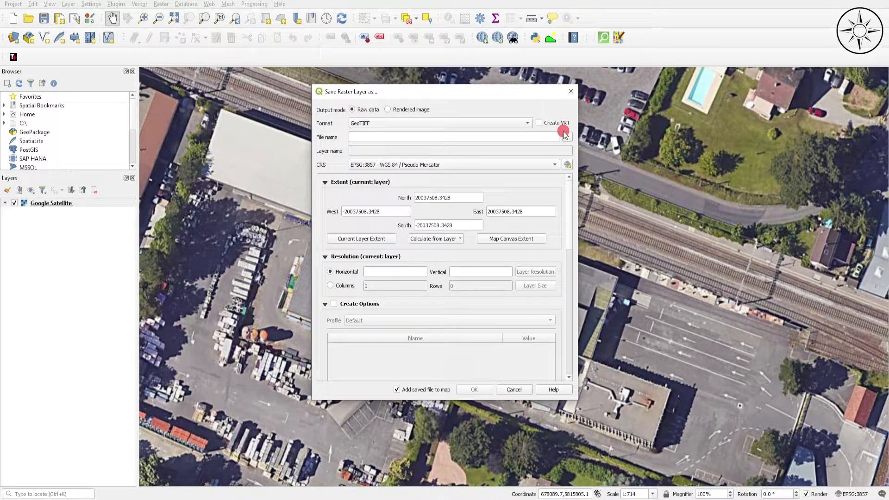
pyautogui.moveTo(556, 110)
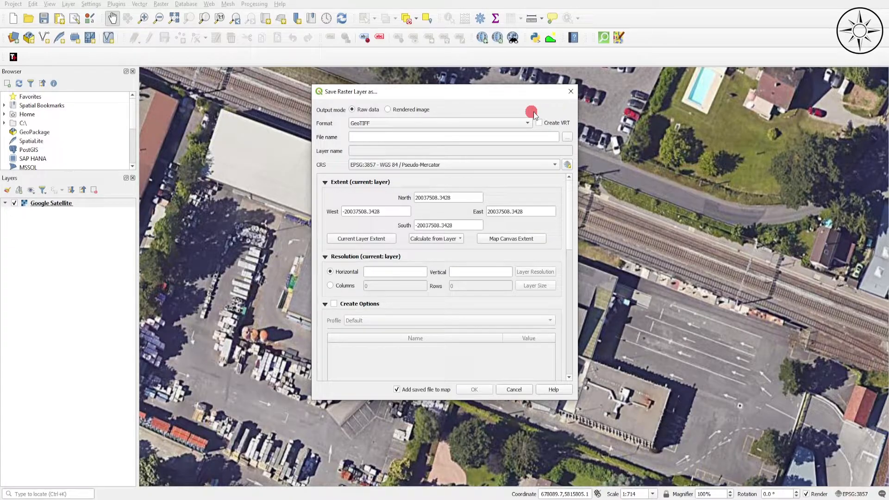
pyautogui.click(526, 123)
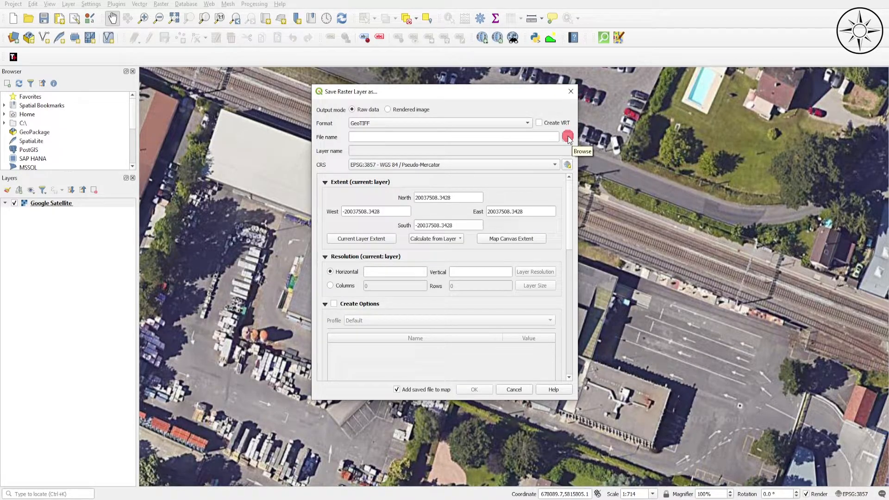
pyautogui.click(566, 136)
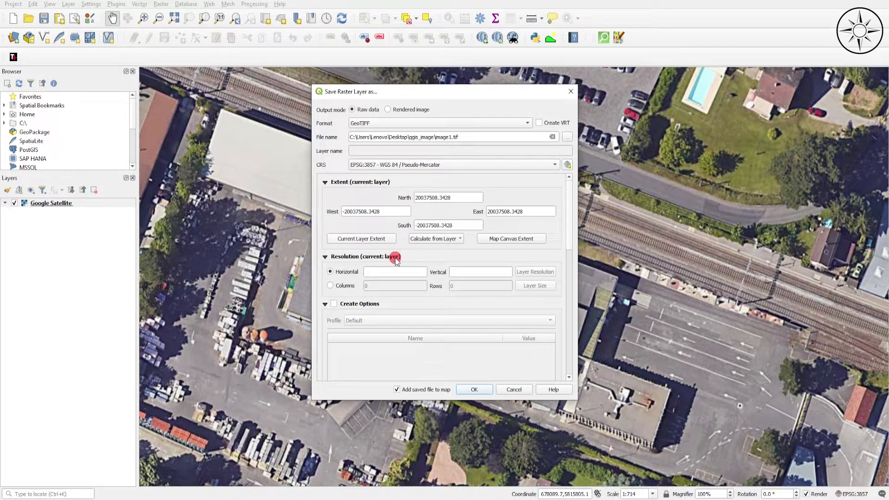
pyautogui.moveTo(429, 258)
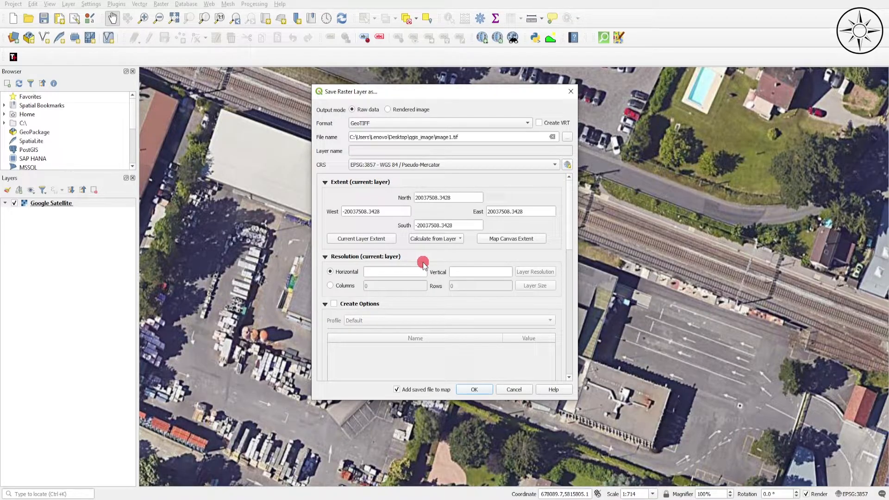
pyautogui.moveTo(358, 250)
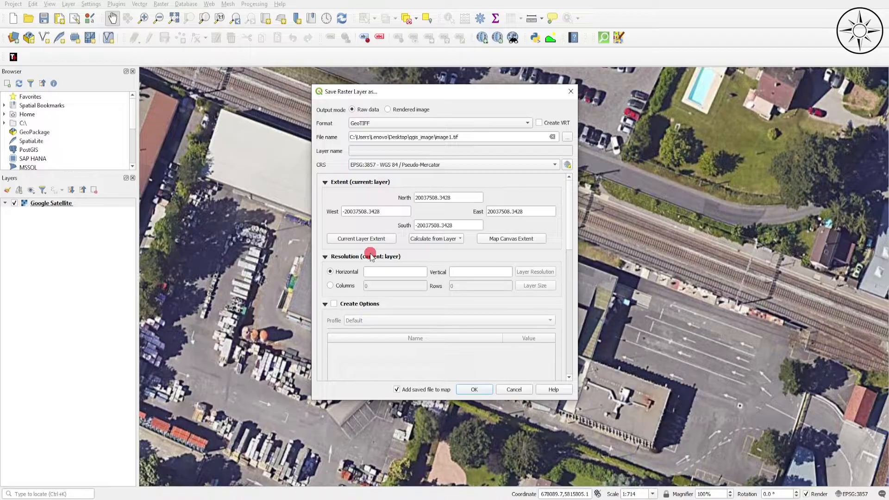
pyautogui.moveTo(434, 251)
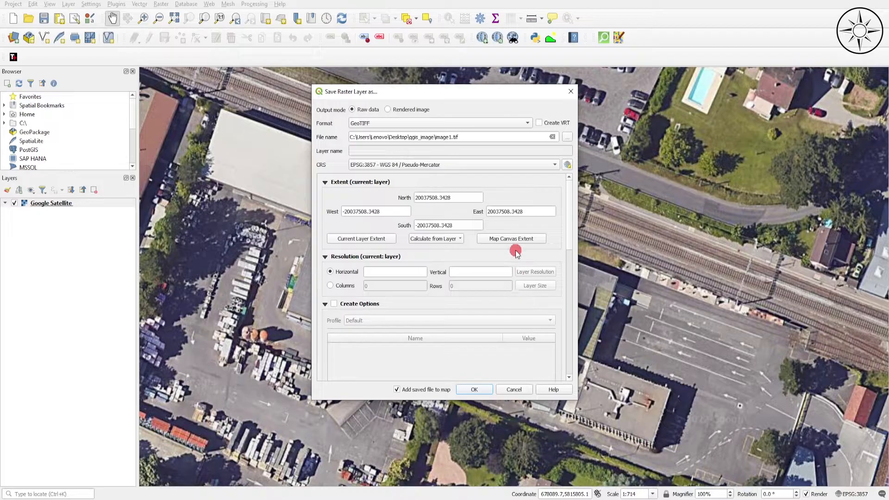
# Export using the map canvas extent at 0.15 horizontal and vertical resolution.
pyautogui.click(509, 238)
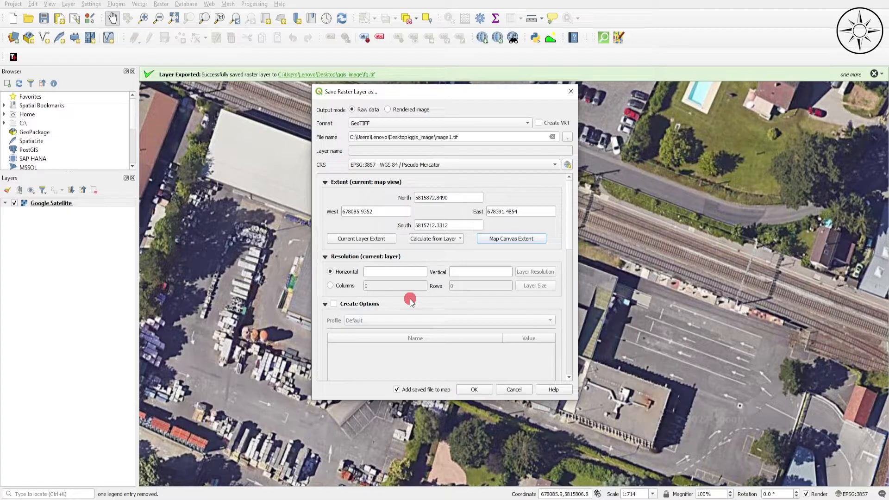
pyautogui.click(394, 272)
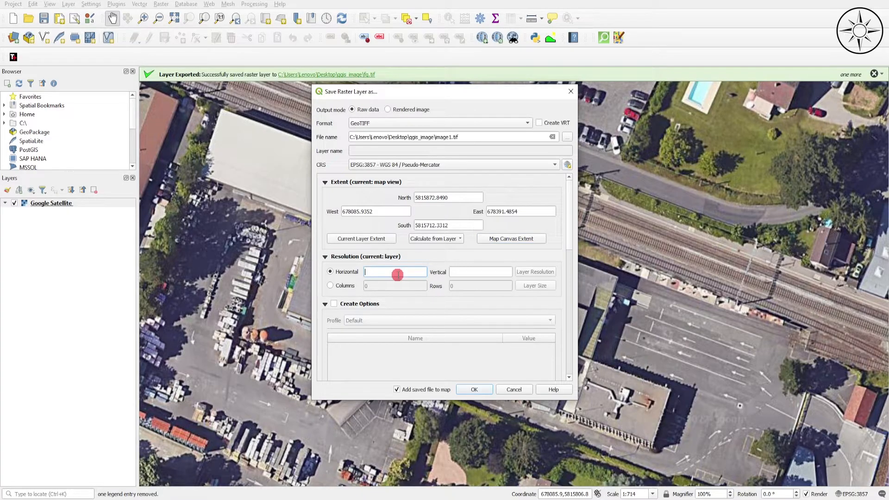
pyautogui.write('0.15')
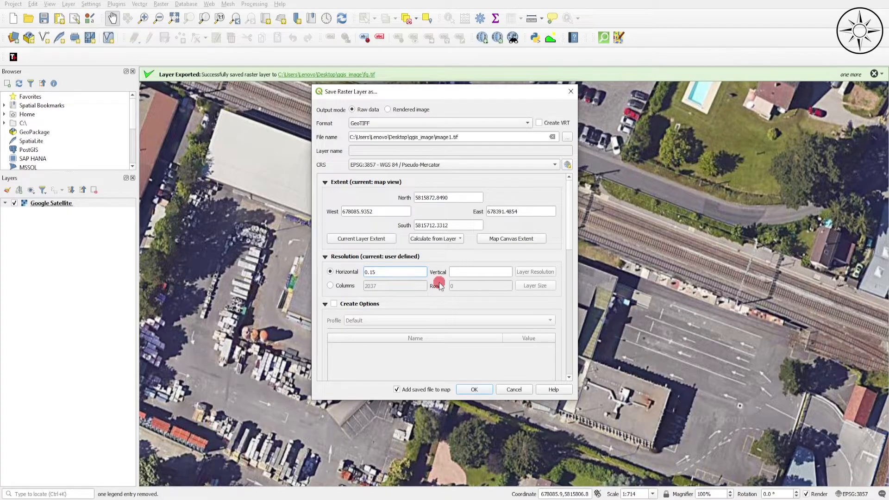
pyautogui.click(480, 272)
pyautogui.write('0.15')
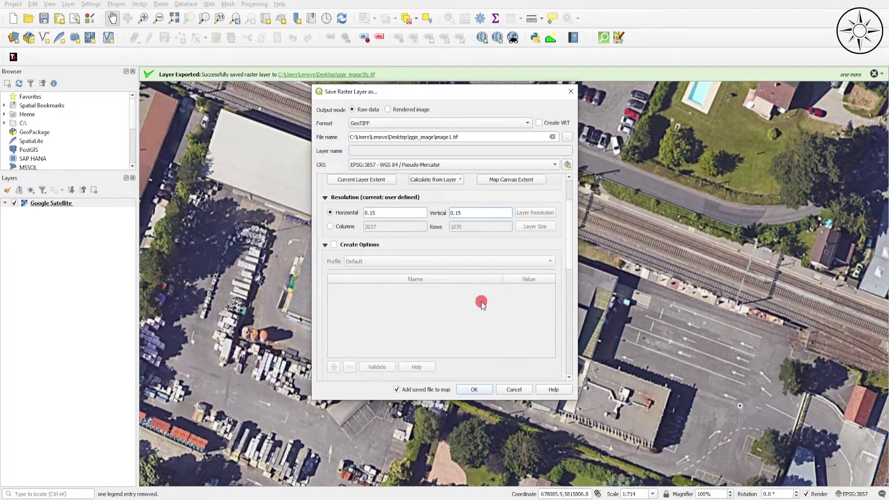
pyautogui.scroll(-3)
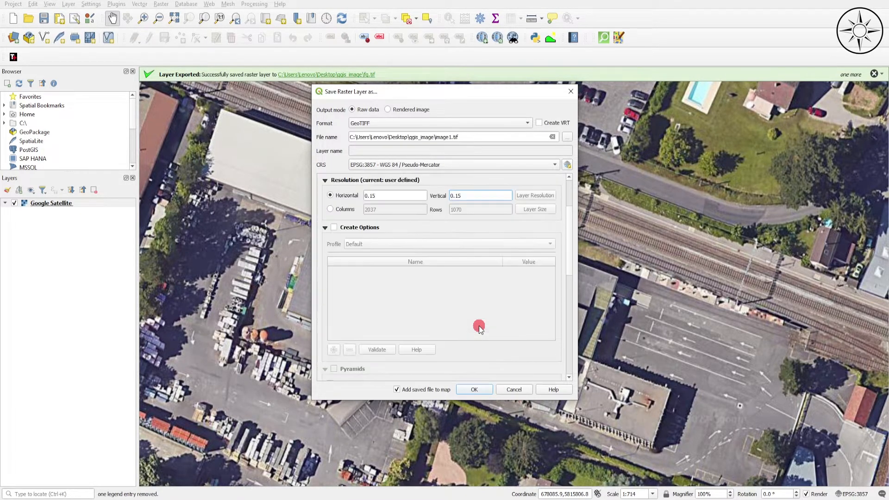
pyautogui.click(474, 389)
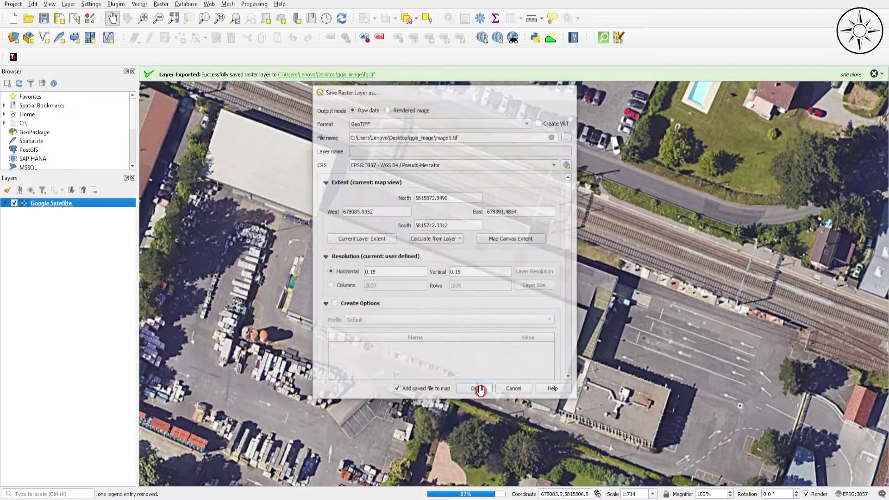
# Hide Google Satellite to inspect the exported image1, then open image1 in the photo viewer.
pyautogui.click(475, 388)
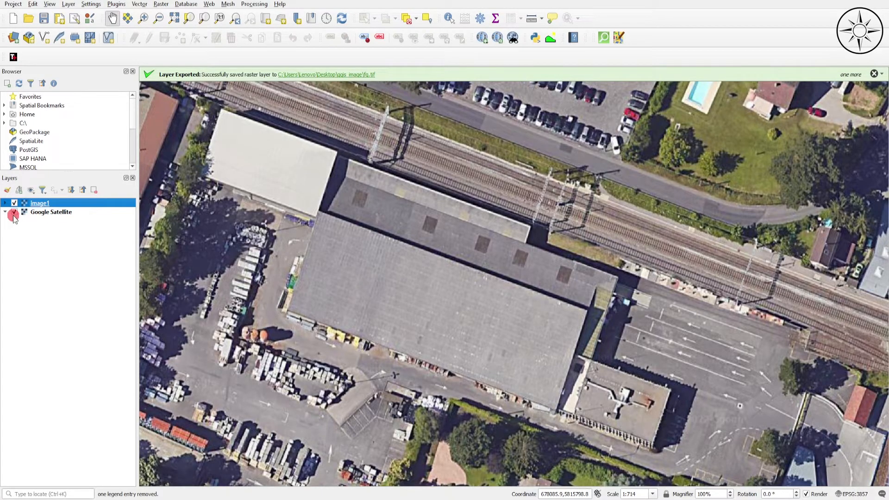
pyautogui.click(50, 212)
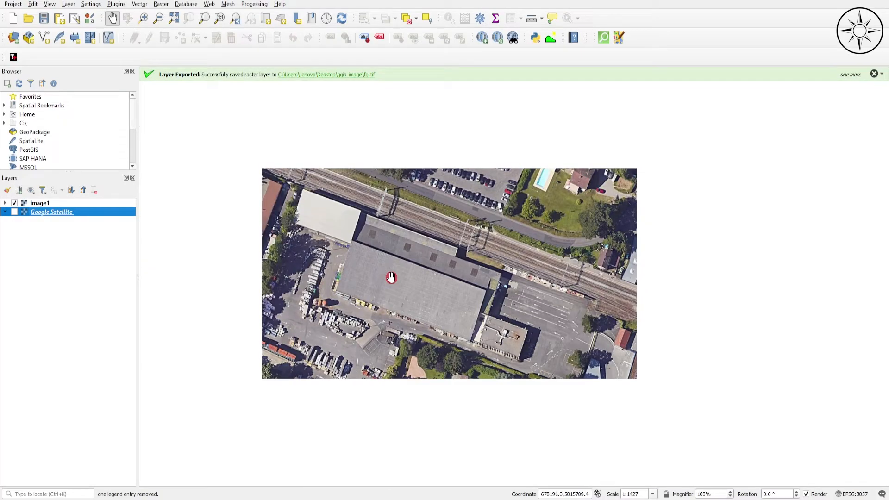
pyautogui.moveTo(391, 277); pyautogui.dragTo(417, 324)
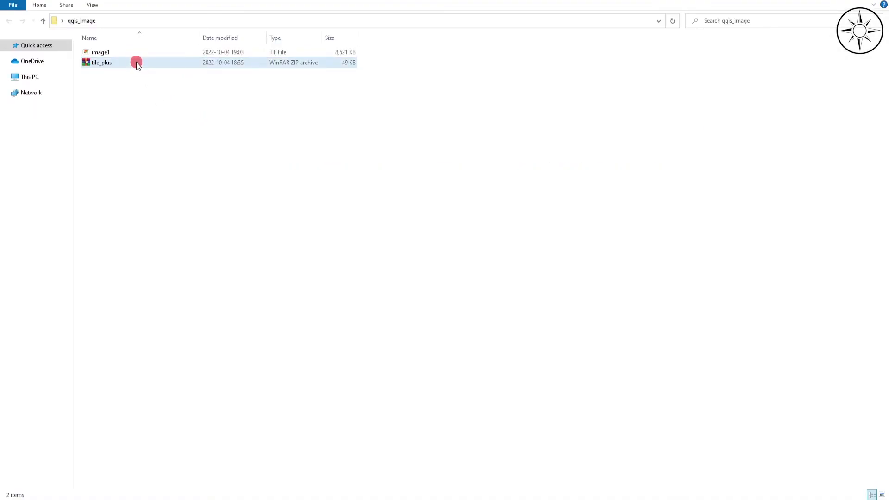
pyautogui.doubleClick(101, 51)
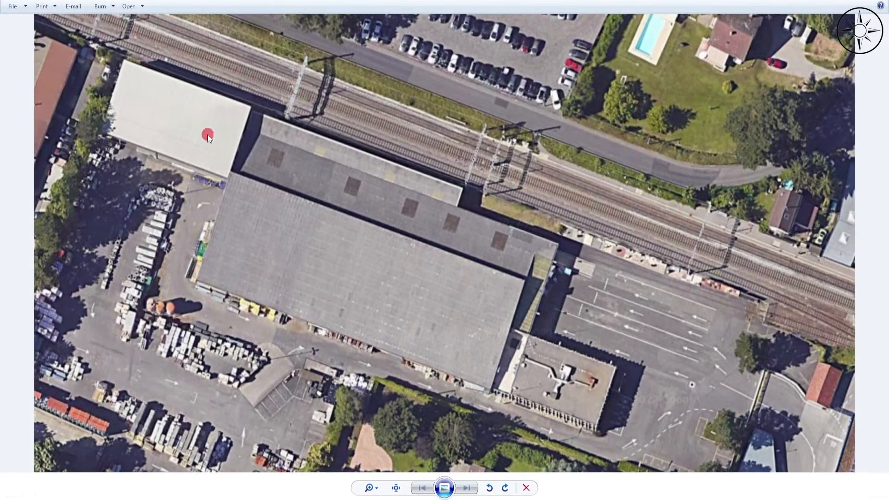